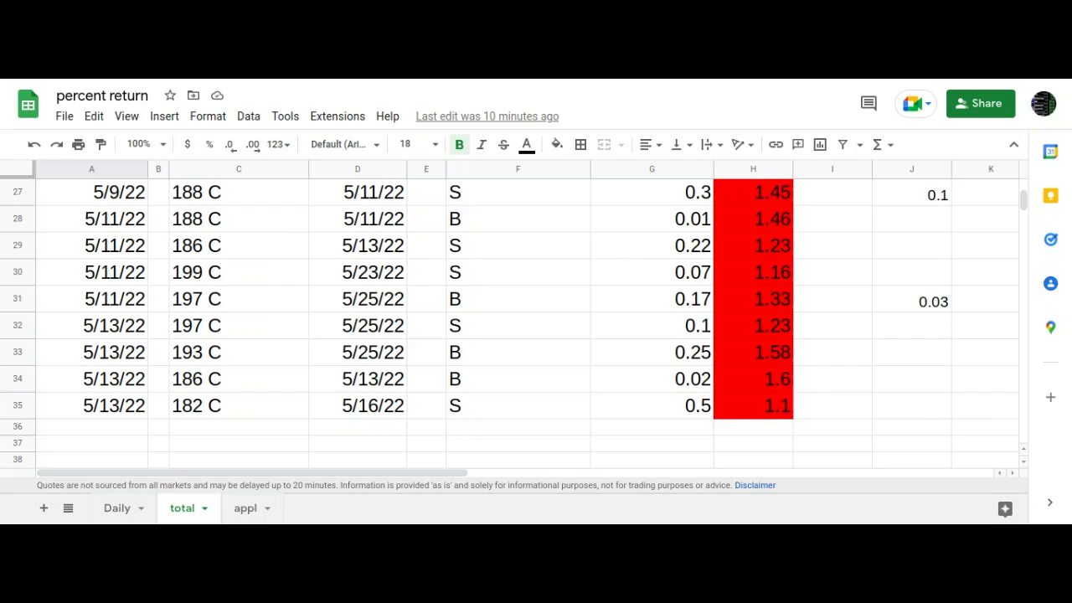
mouse_move(52, 155)
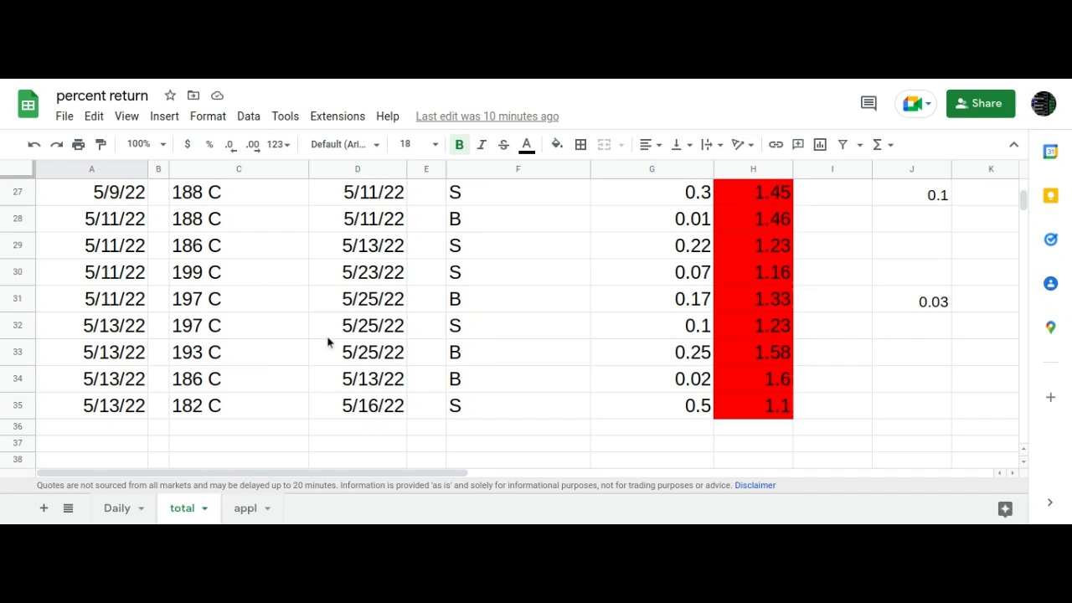
mouse_move(236, 353)
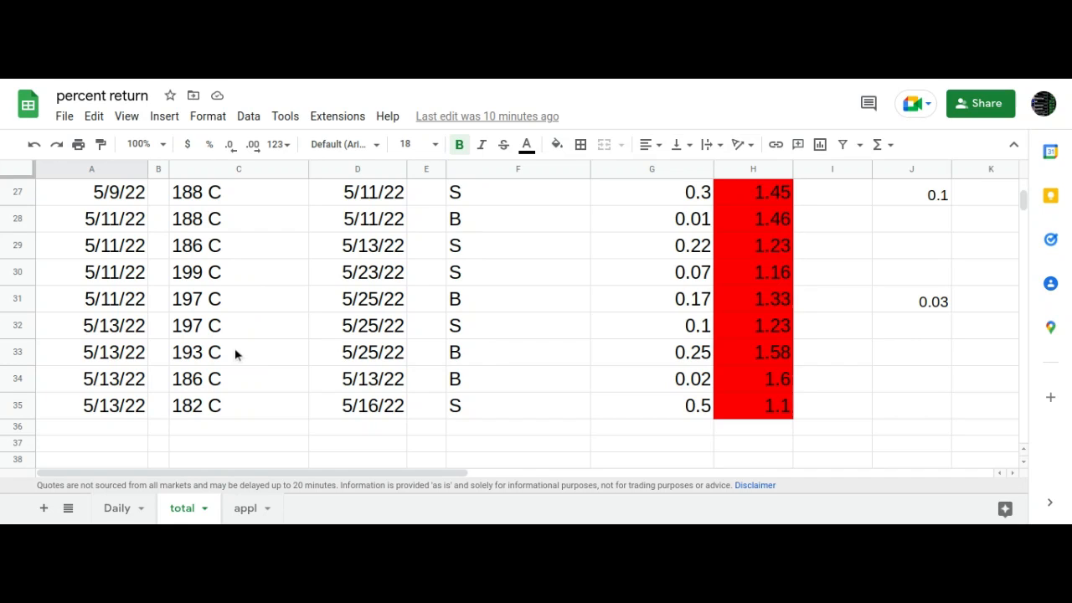
mouse_move(231, 345)
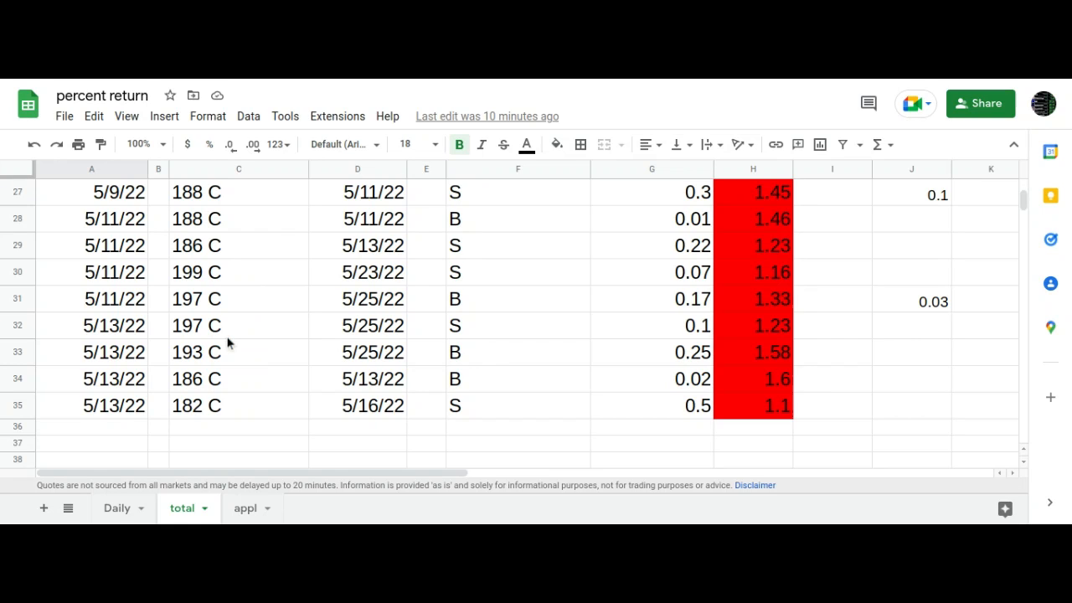
mouse_move(233, 351)
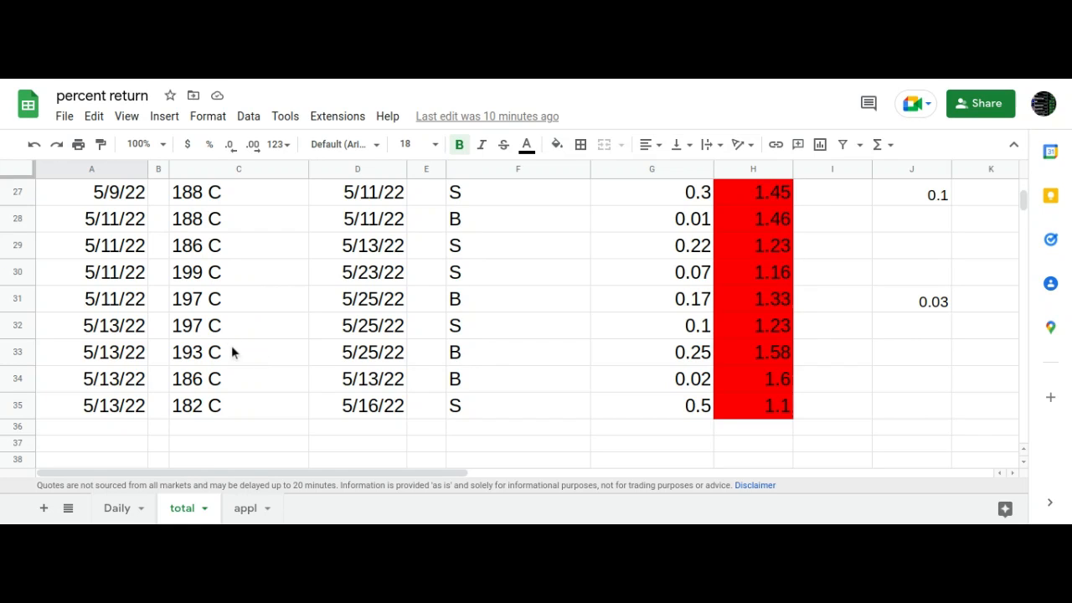
mouse_move(445, 375)
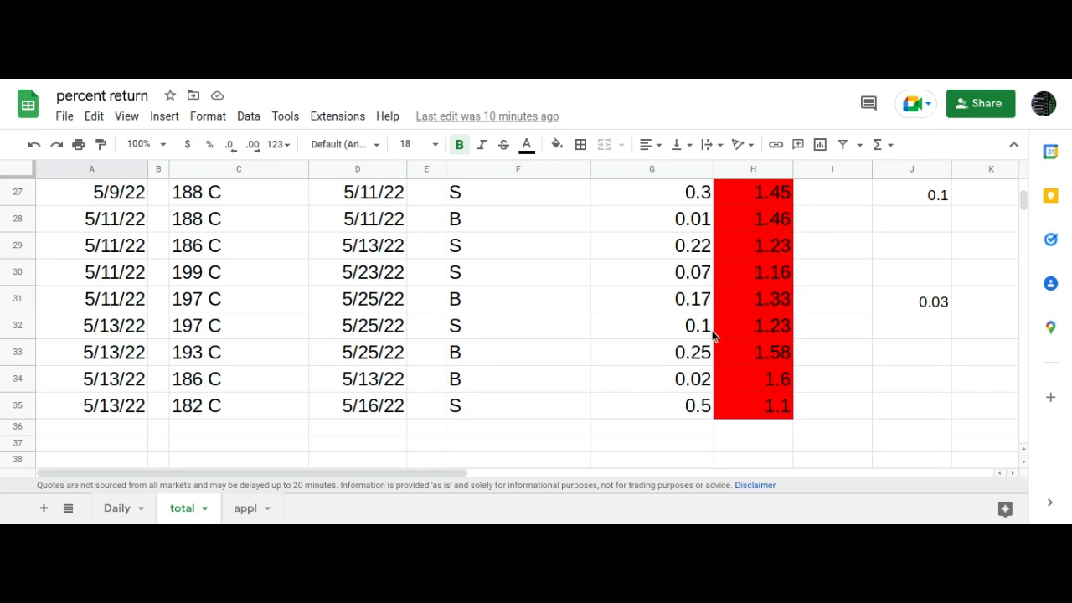
mouse_move(680, 352)
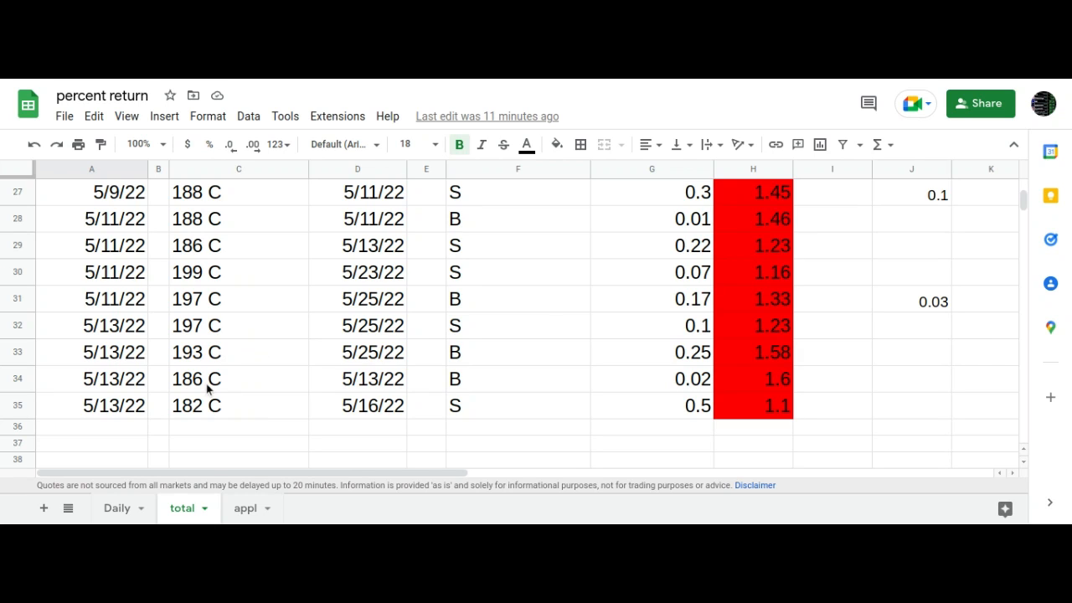
mouse_move(240, 383)
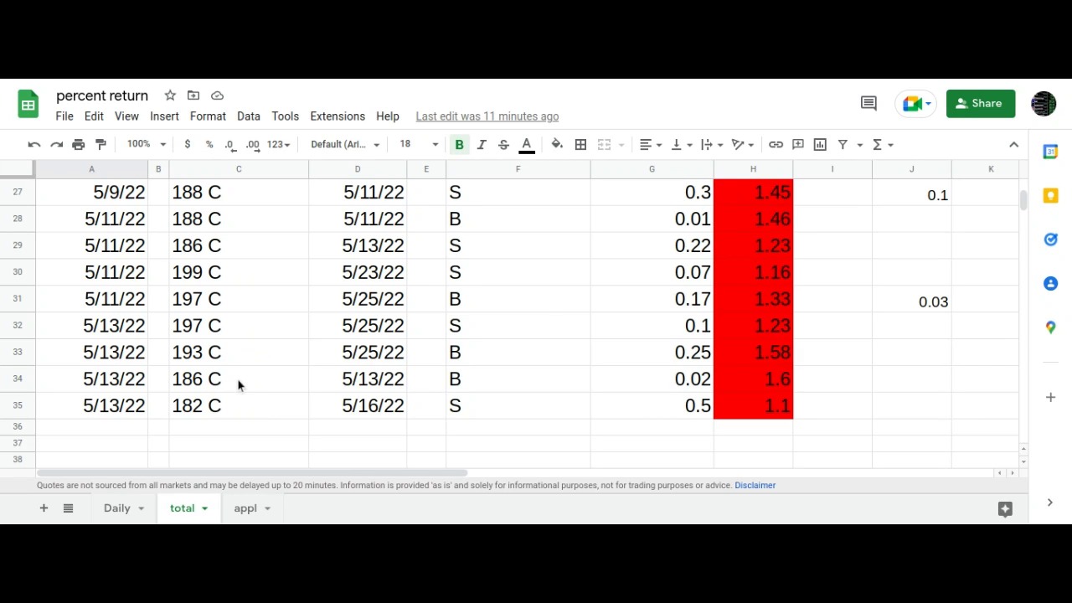
mouse_move(233, 411)
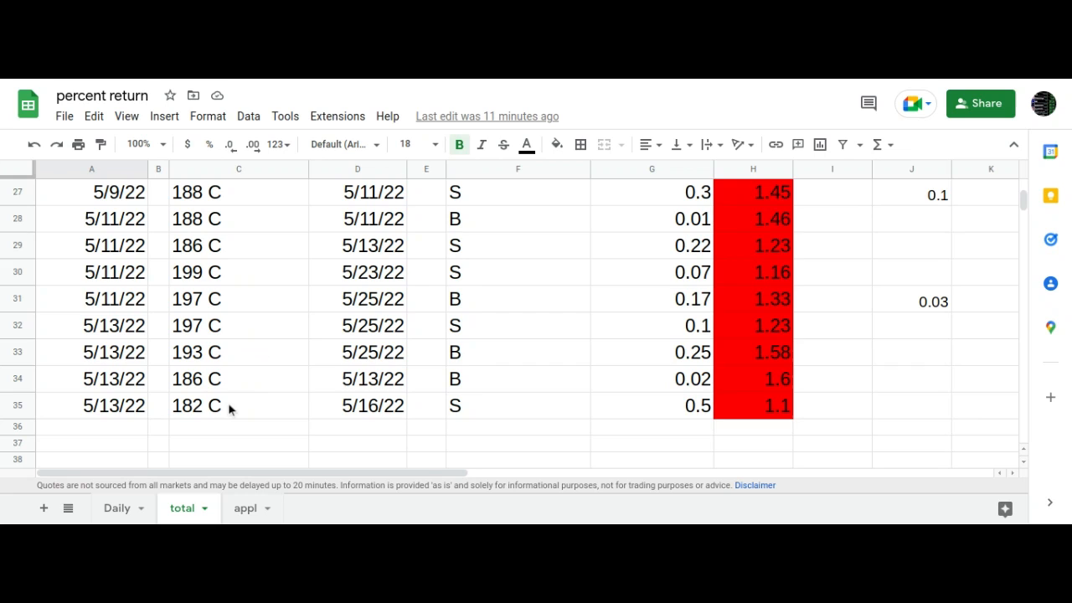
mouse_move(674, 422)
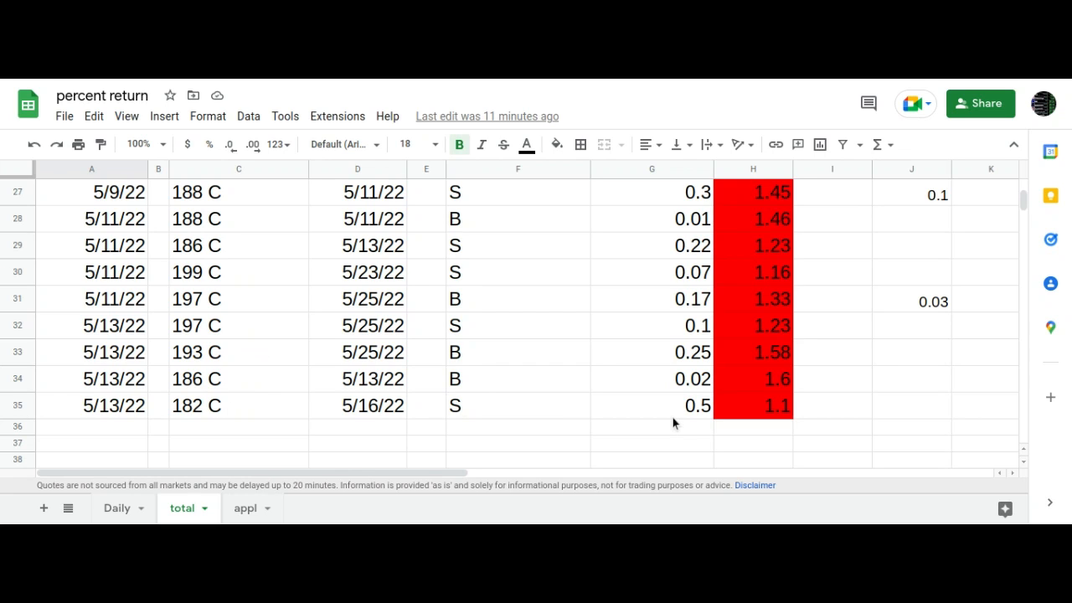
mouse_move(210, 407)
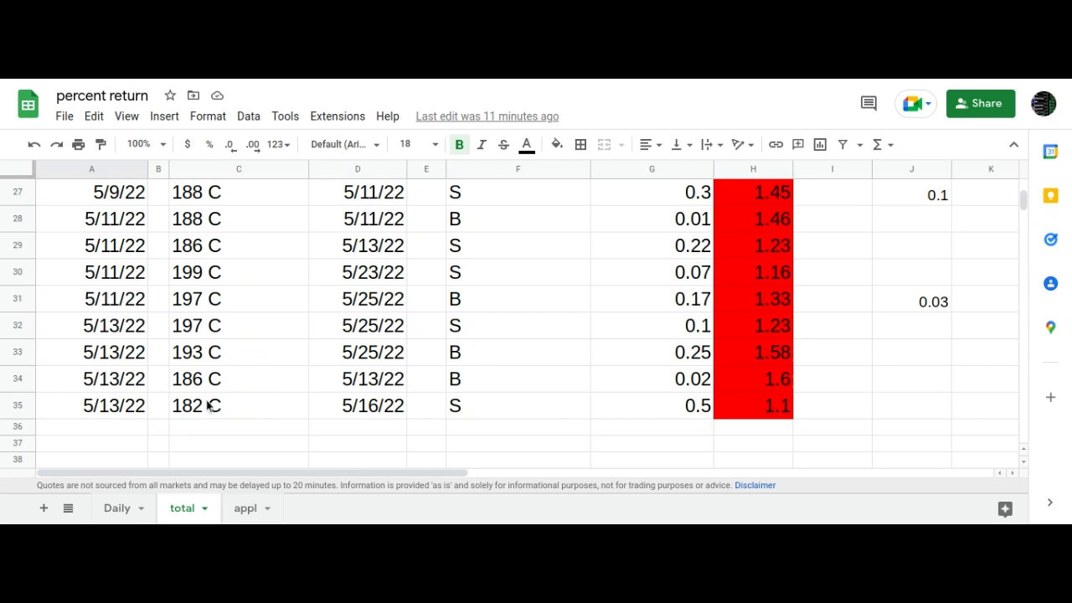
mouse_move(211, 379)
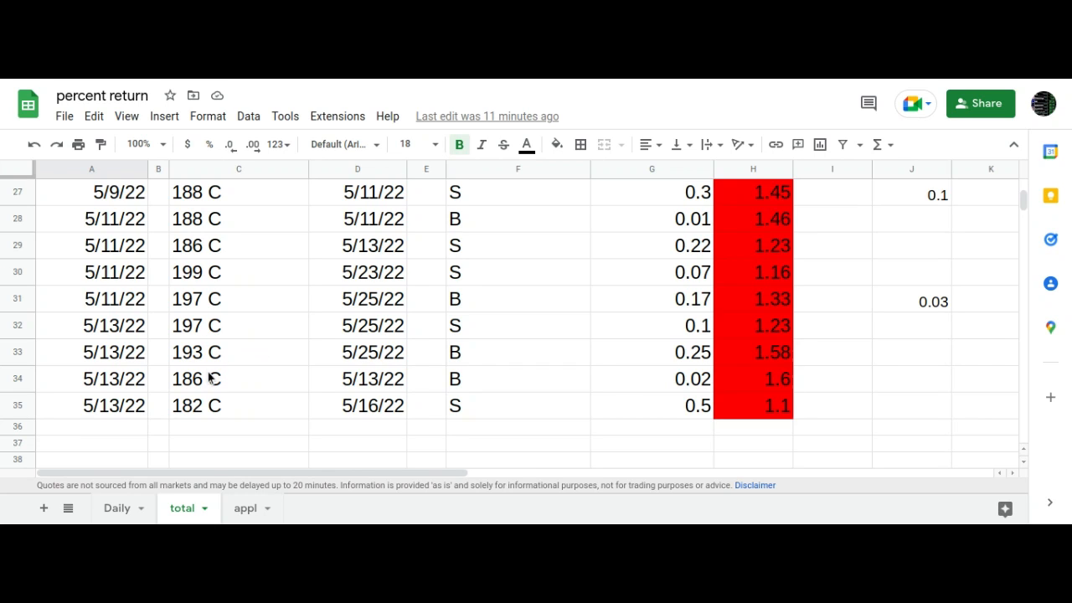
mouse_move(211, 344)
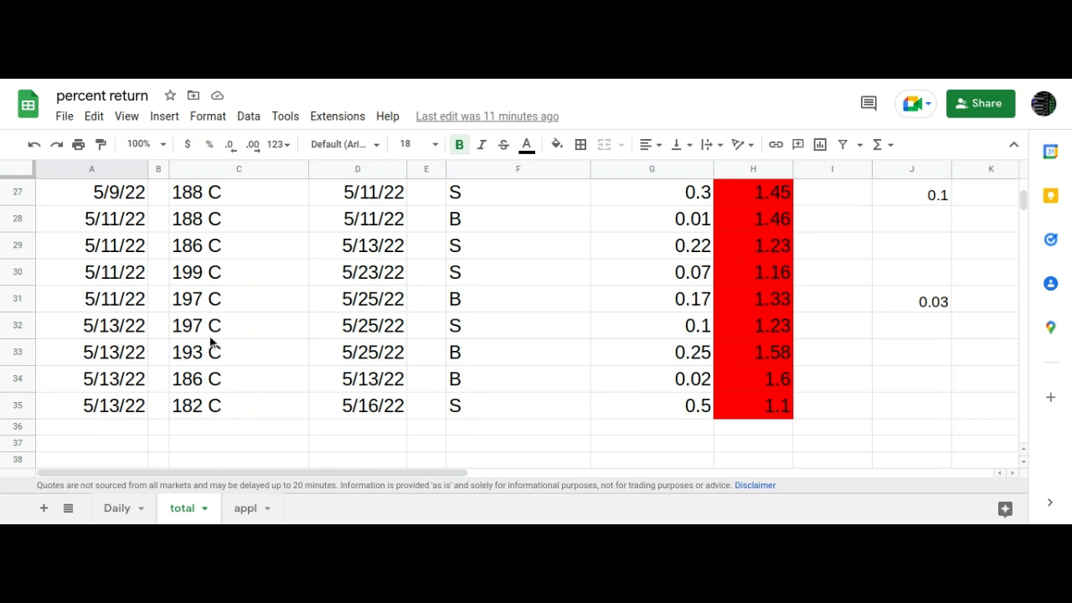
mouse_move(716, 335)
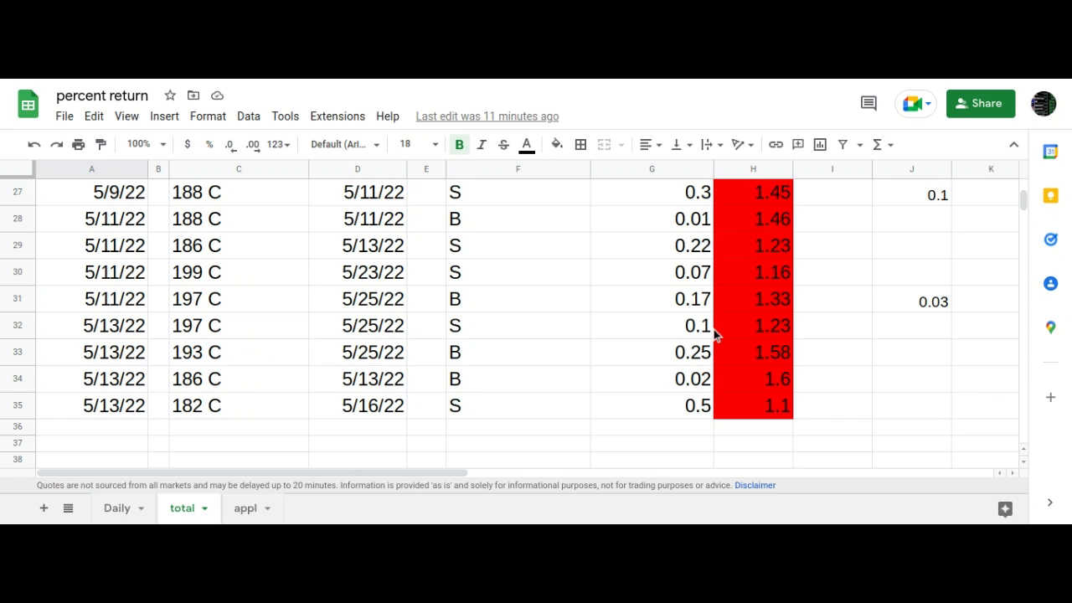
mouse_move(520, 402)
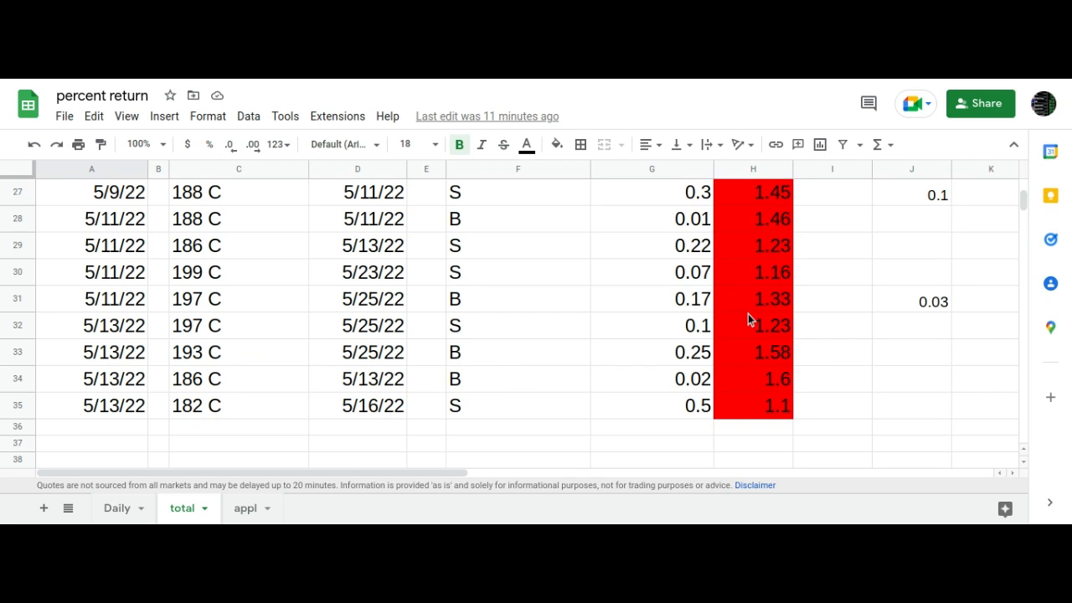
mouse_move(757, 298)
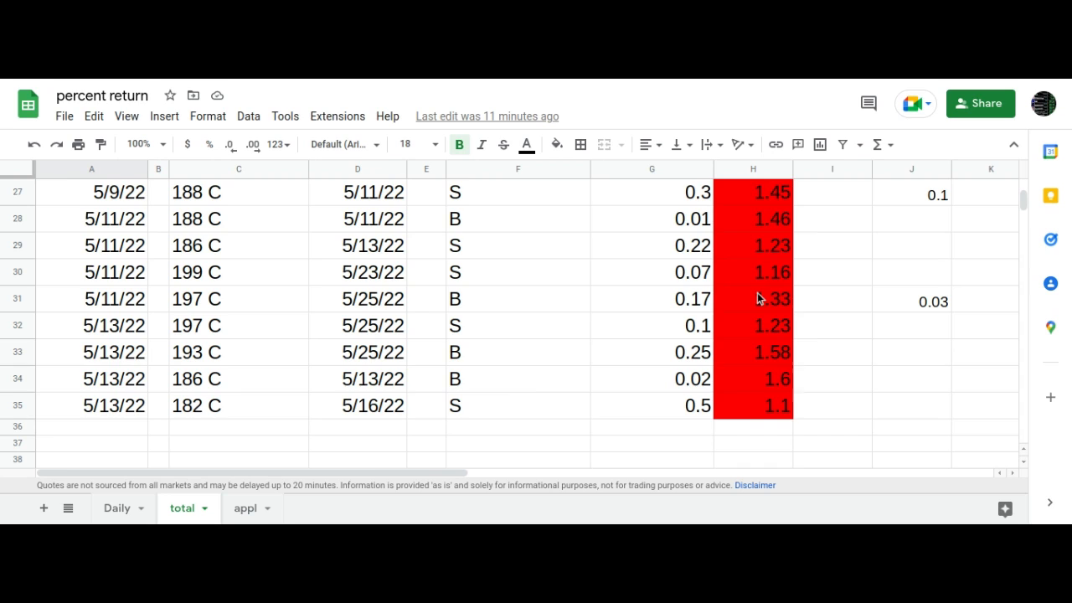
mouse_move(774, 422)
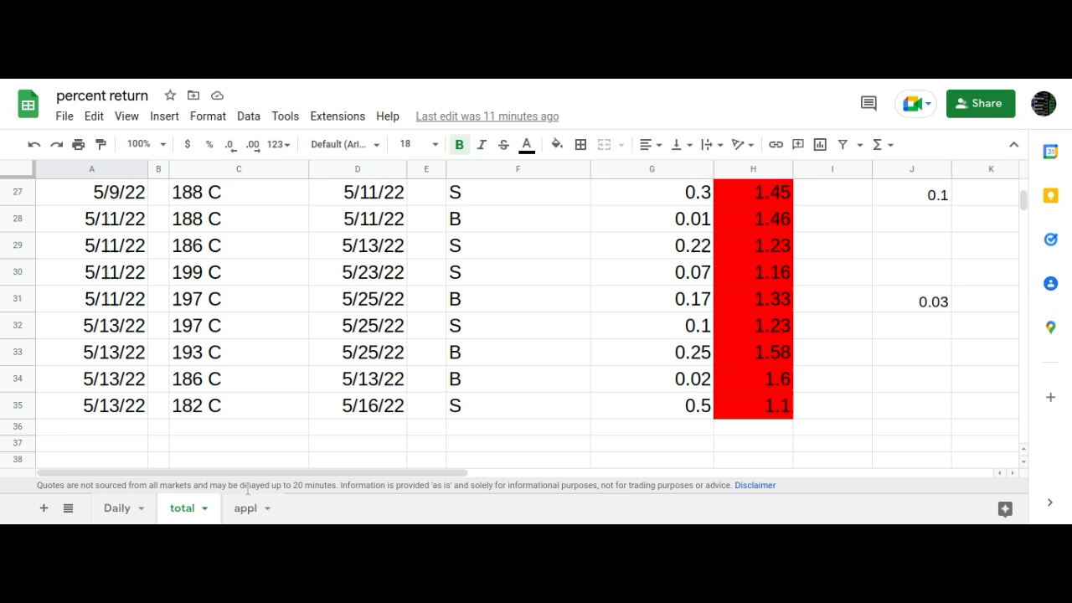
- Show the appl sheet listing the APPL and TLT trades with red and green running totals
left_click(245, 509)
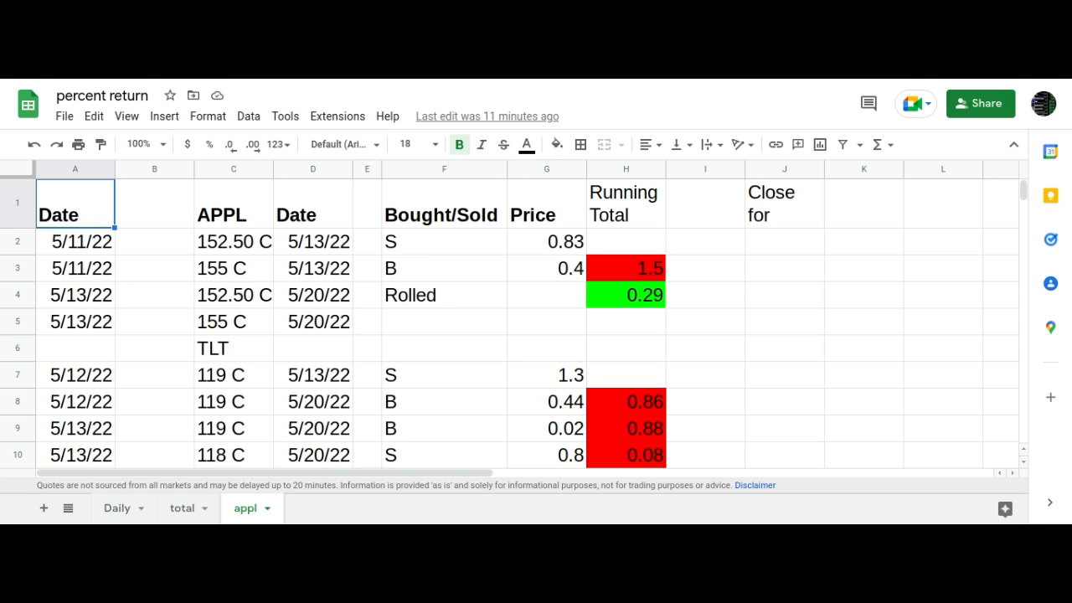
mouse_move(309, 268)
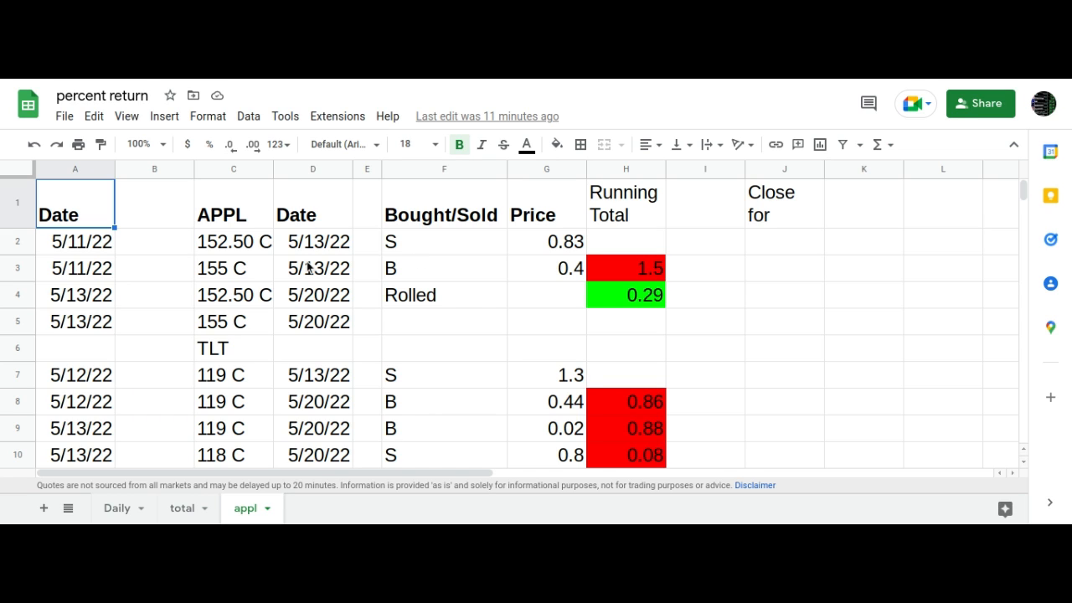
mouse_move(513, 291)
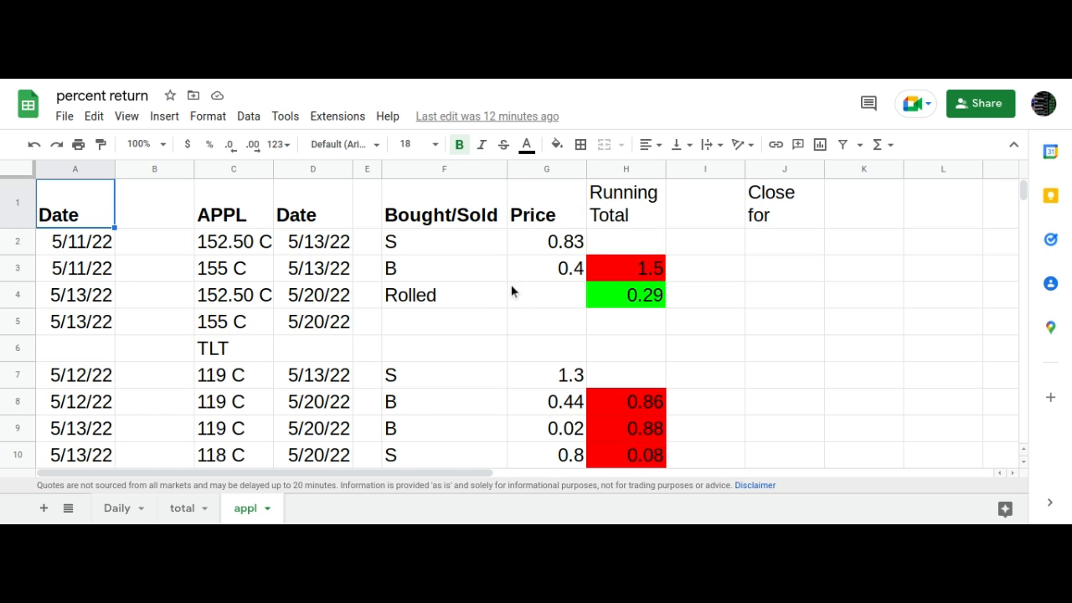
mouse_move(281, 305)
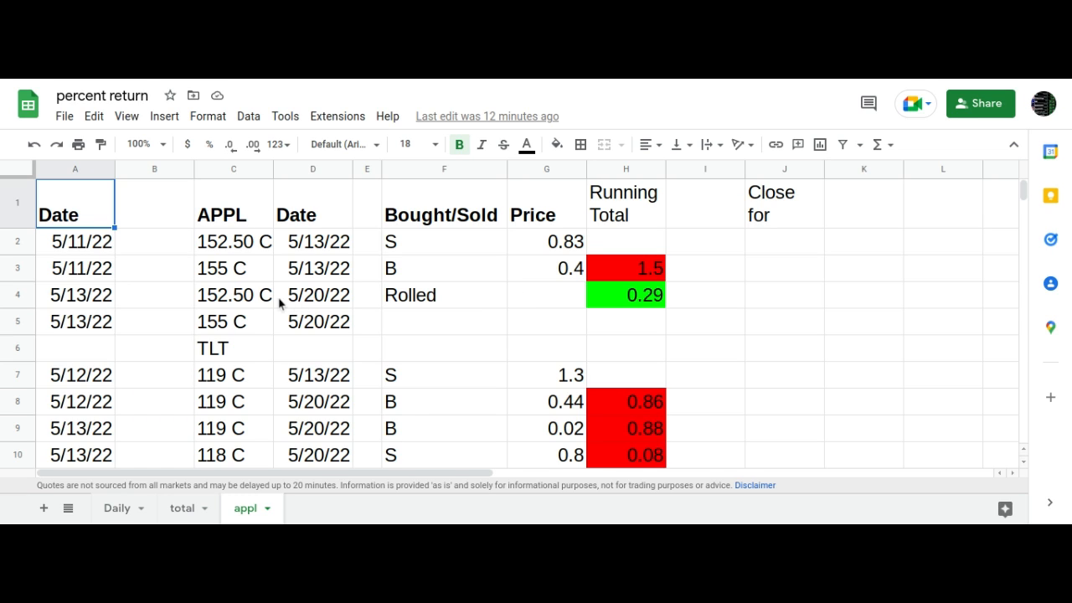
mouse_move(432, 321)
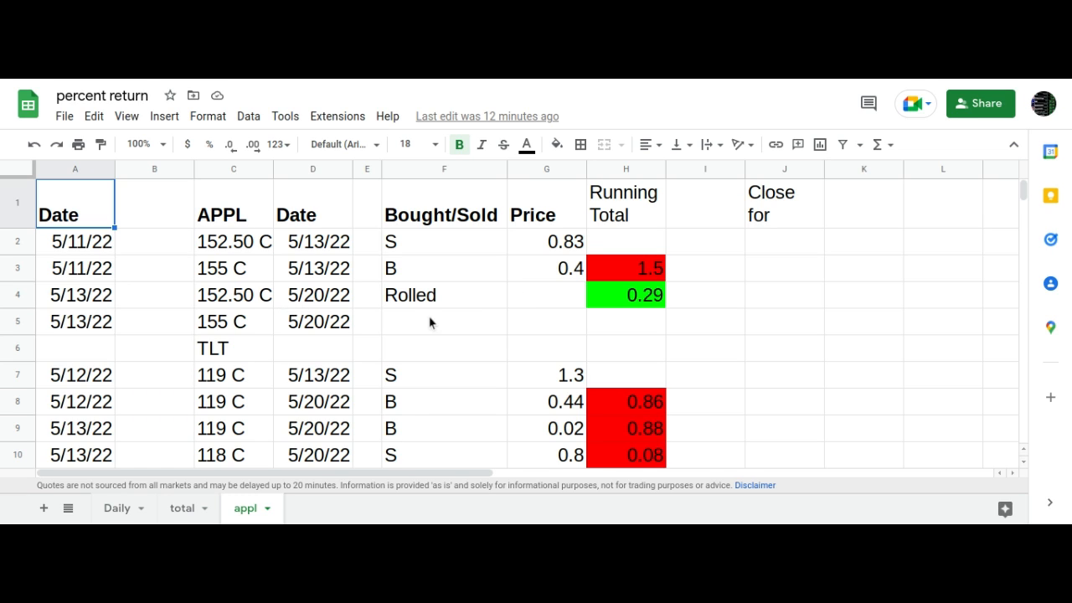
mouse_move(375, 331)
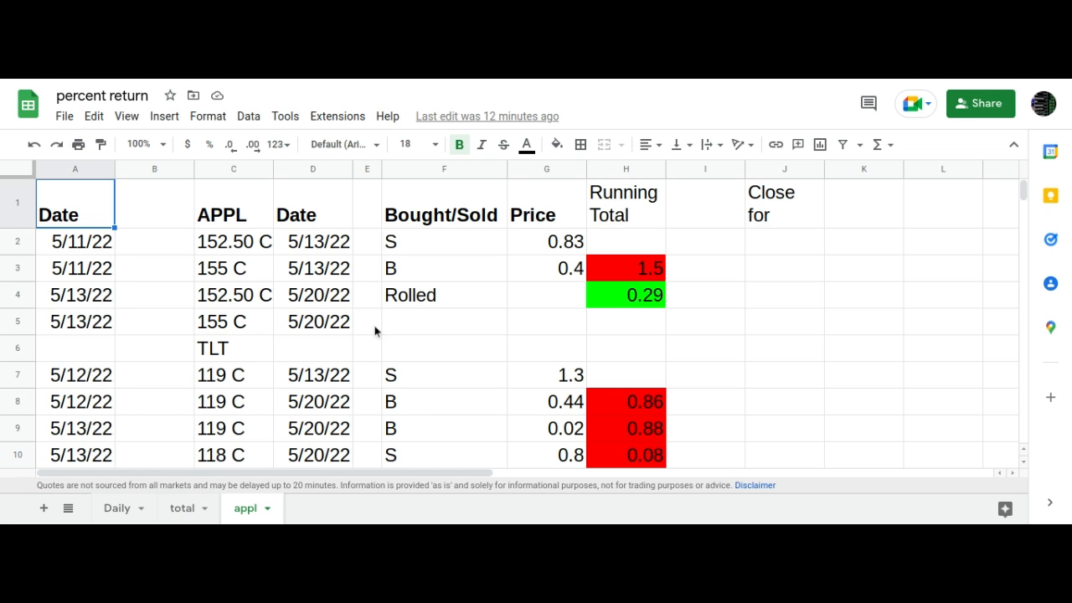
mouse_move(655, 308)
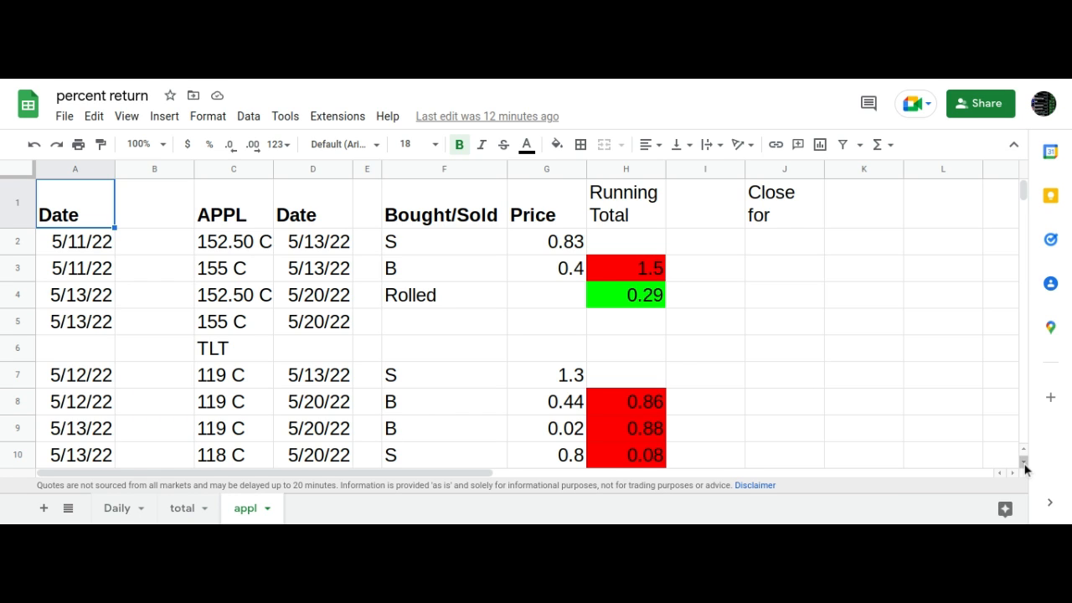
scroll("down", 3)
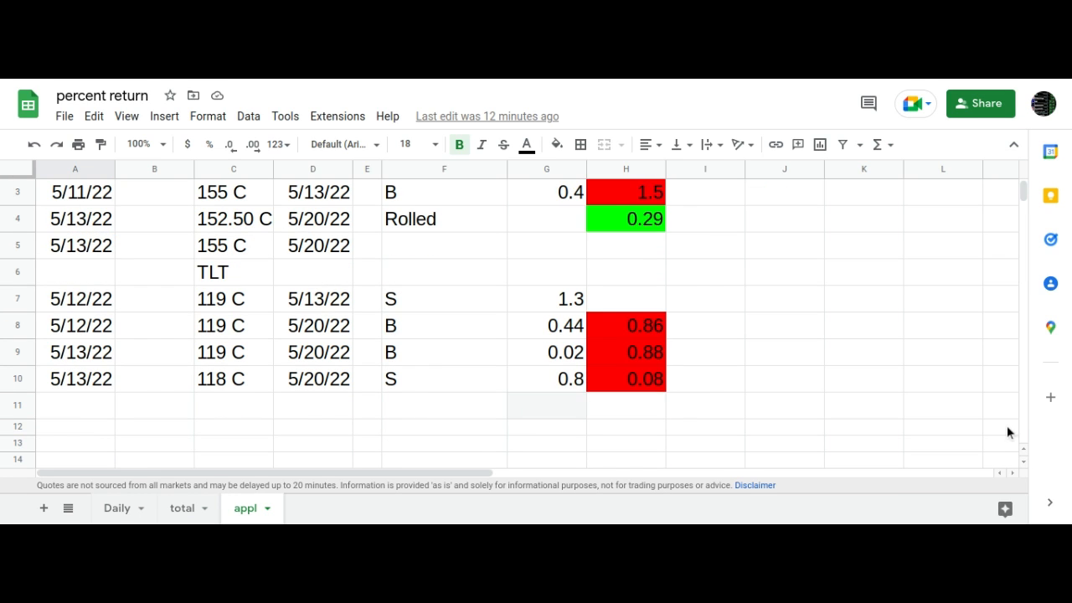
mouse_move(871, 335)
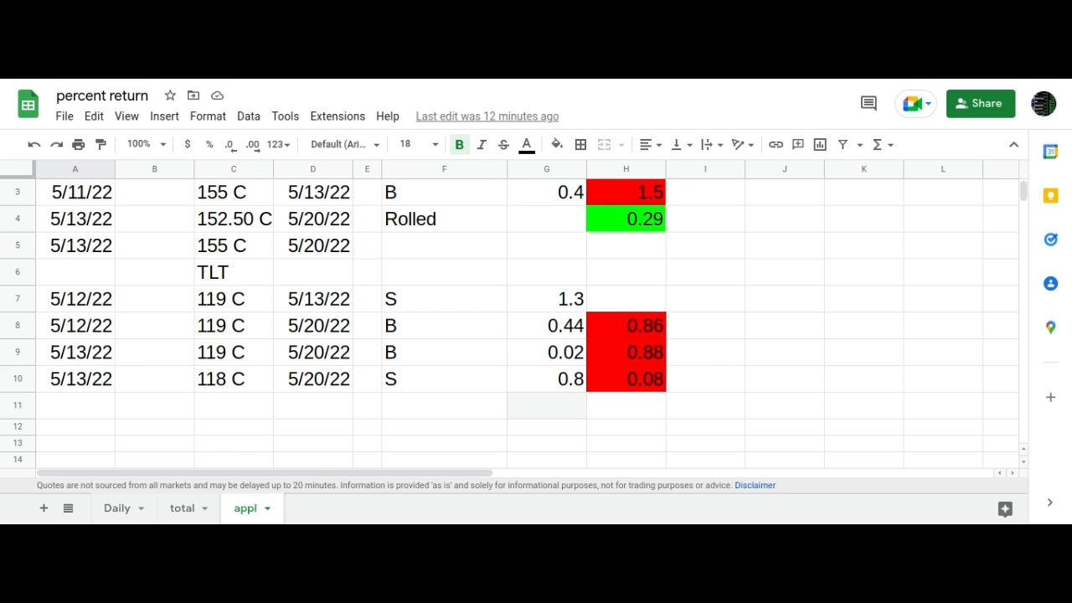
mouse_move(104, 288)
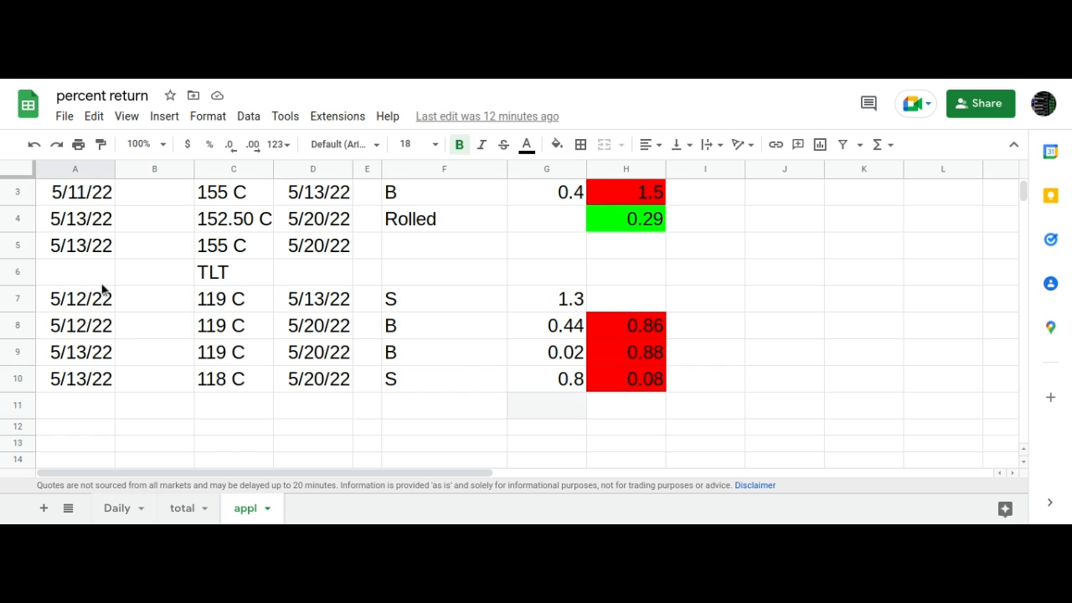
mouse_move(114, 305)
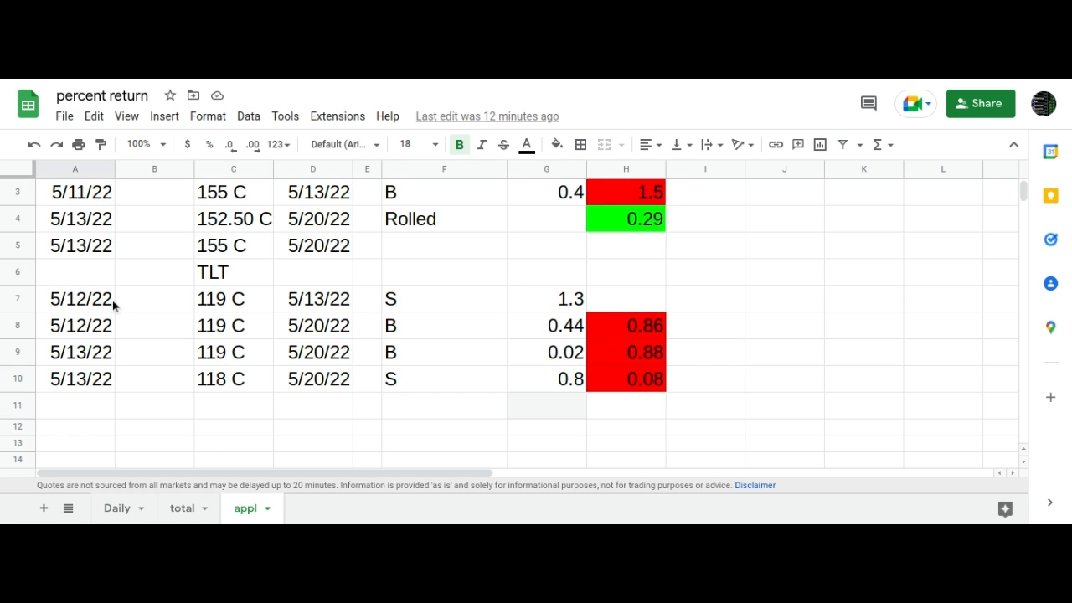
mouse_move(266, 313)
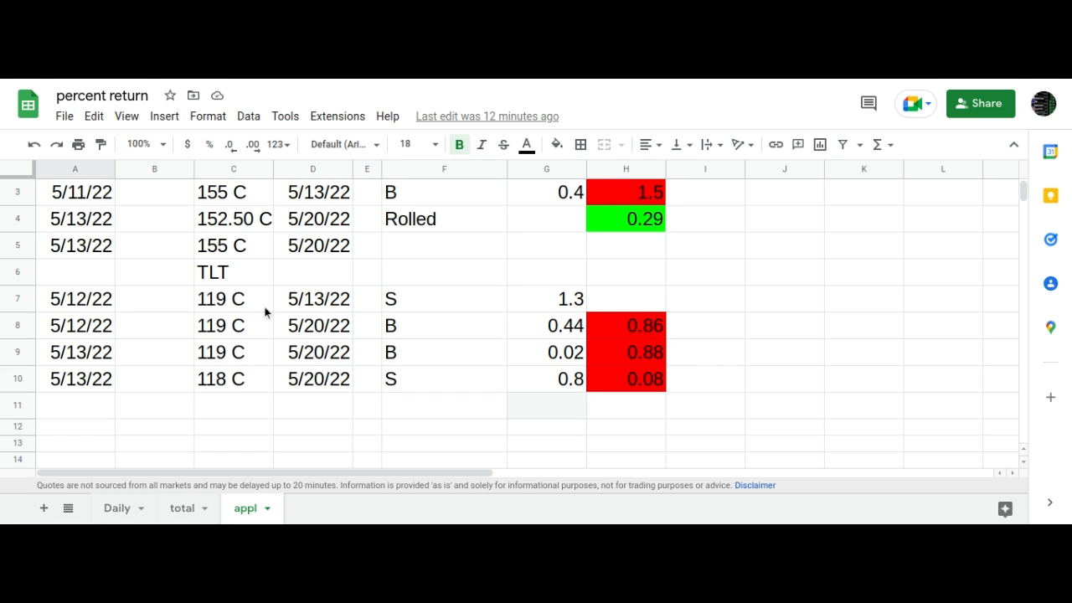
mouse_move(304, 308)
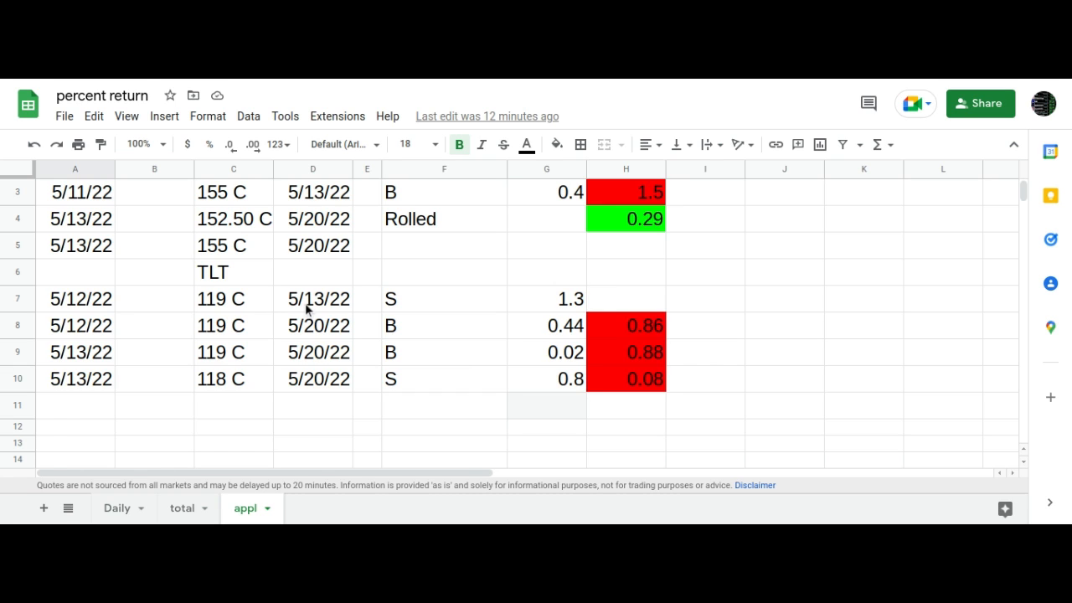
mouse_move(265, 315)
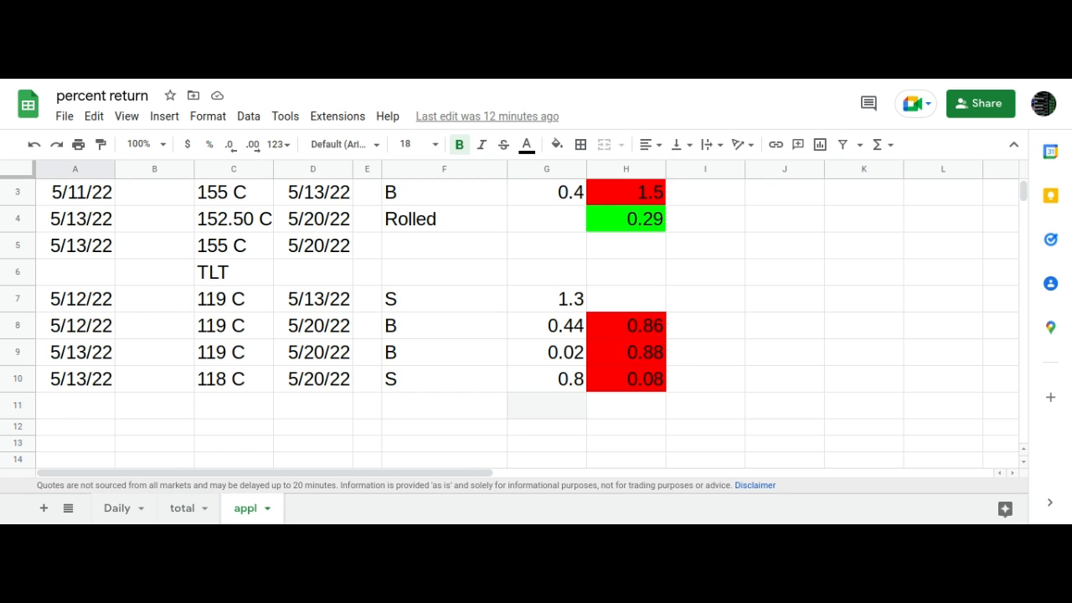
mouse_move(328, 308)
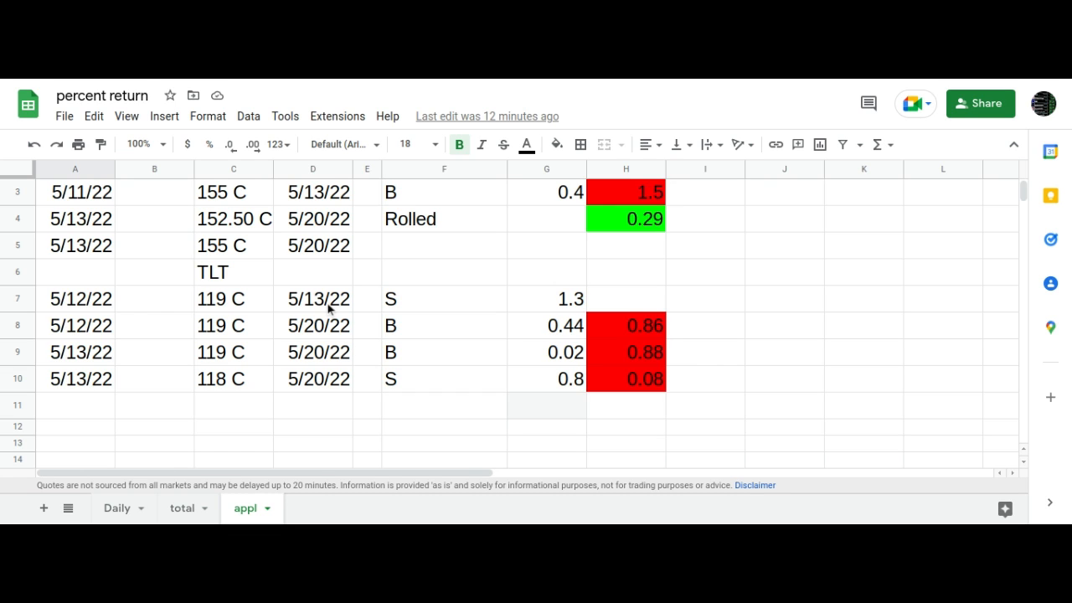
mouse_move(314, 313)
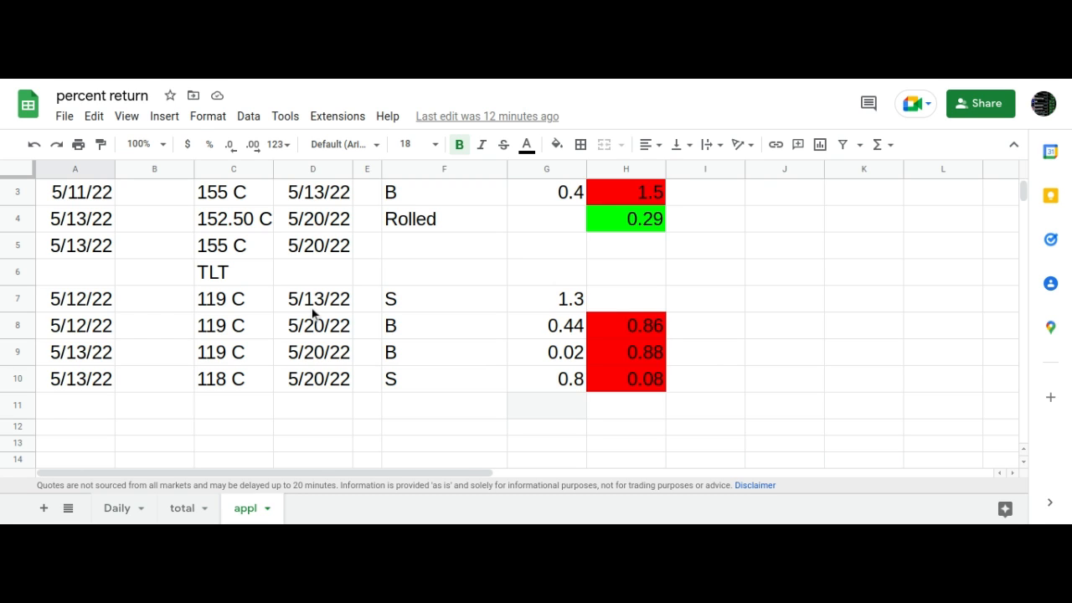
mouse_move(209, 291)
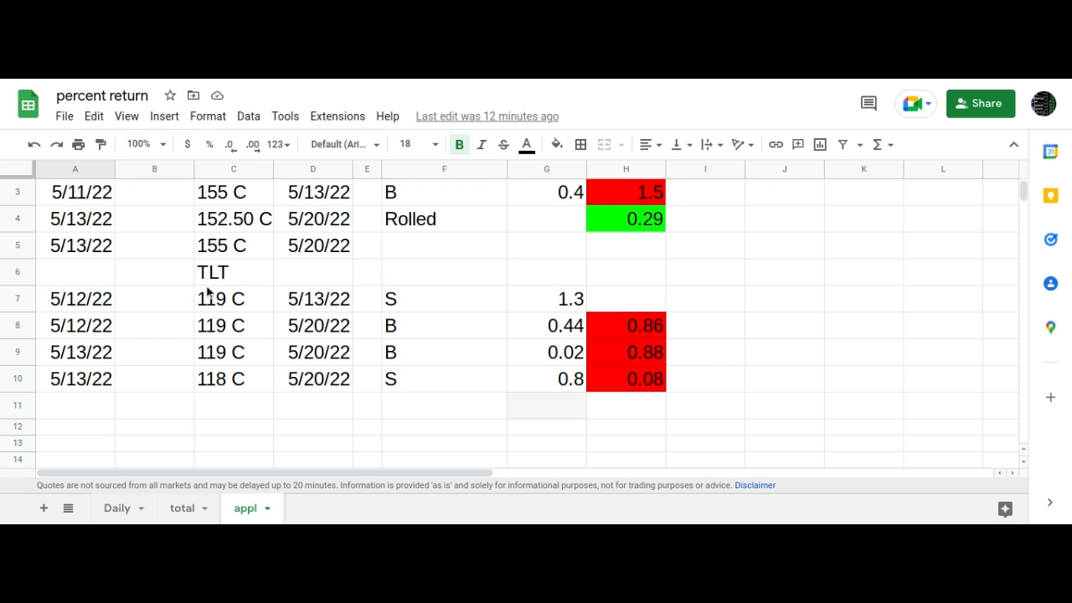
mouse_move(325, 333)
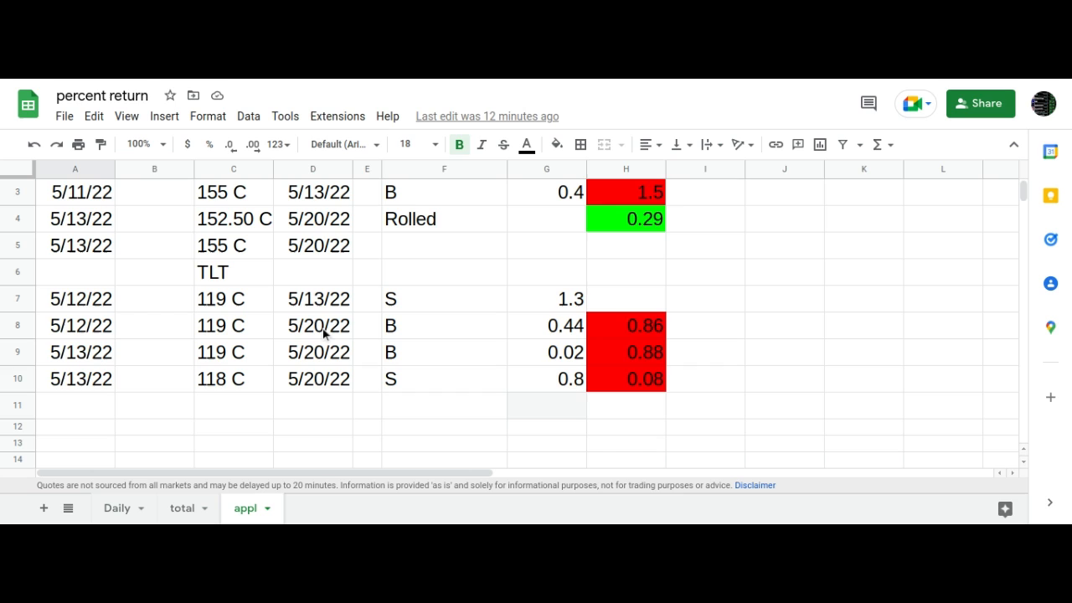
mouse_move(161, 348)
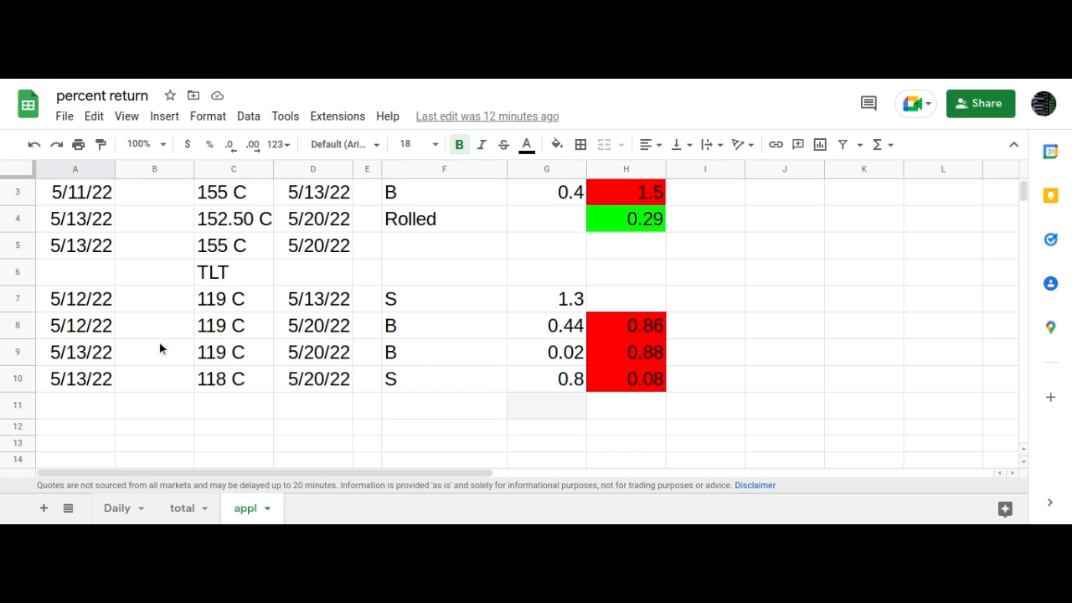
mouse_move(335, 341)
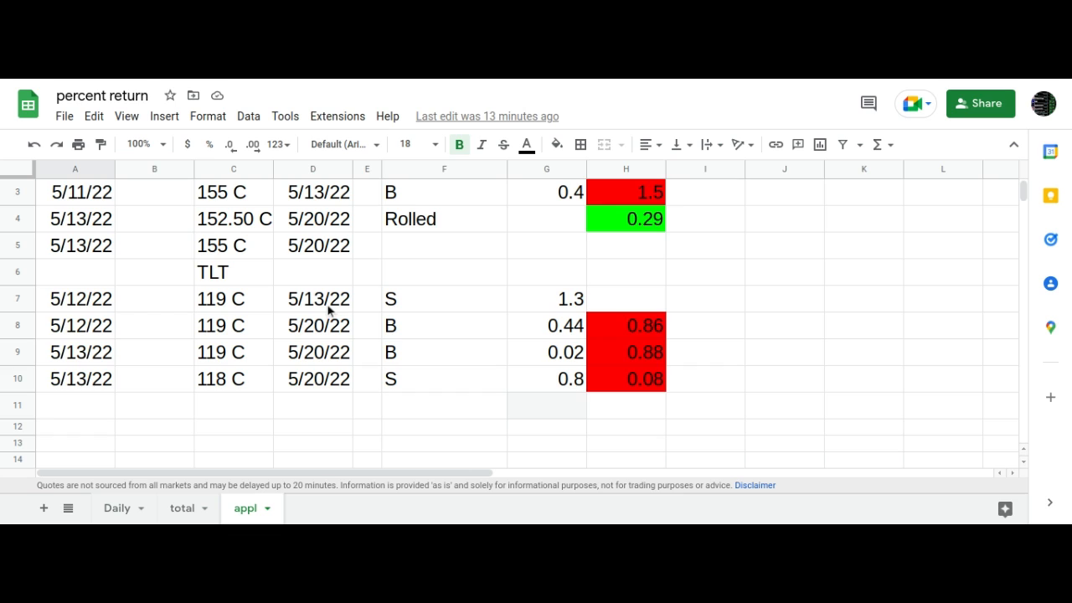
mouse_move(342, 360)
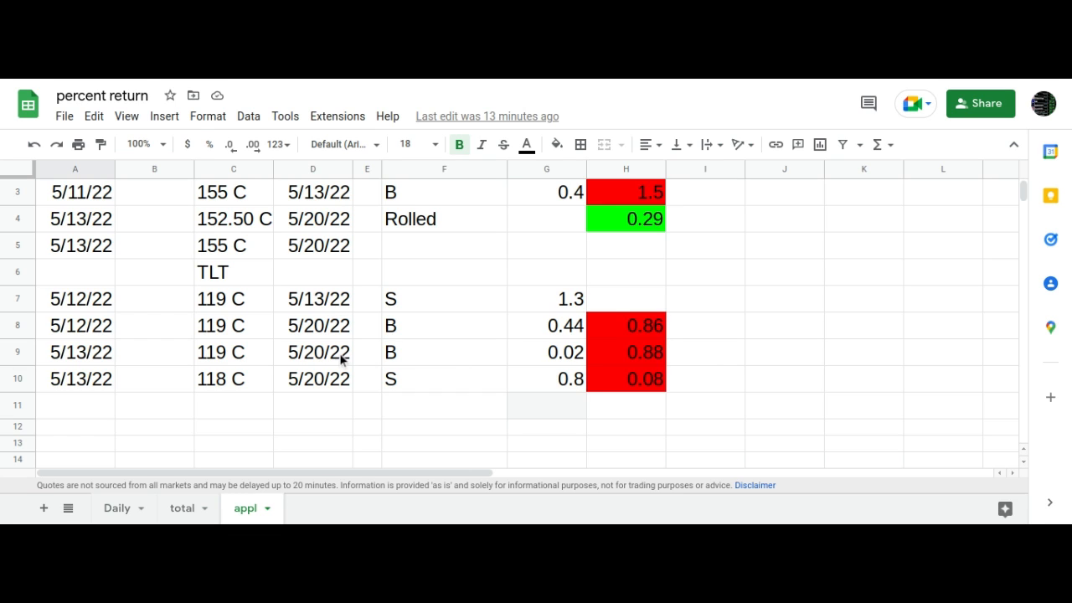
mouse_move(355, 396)
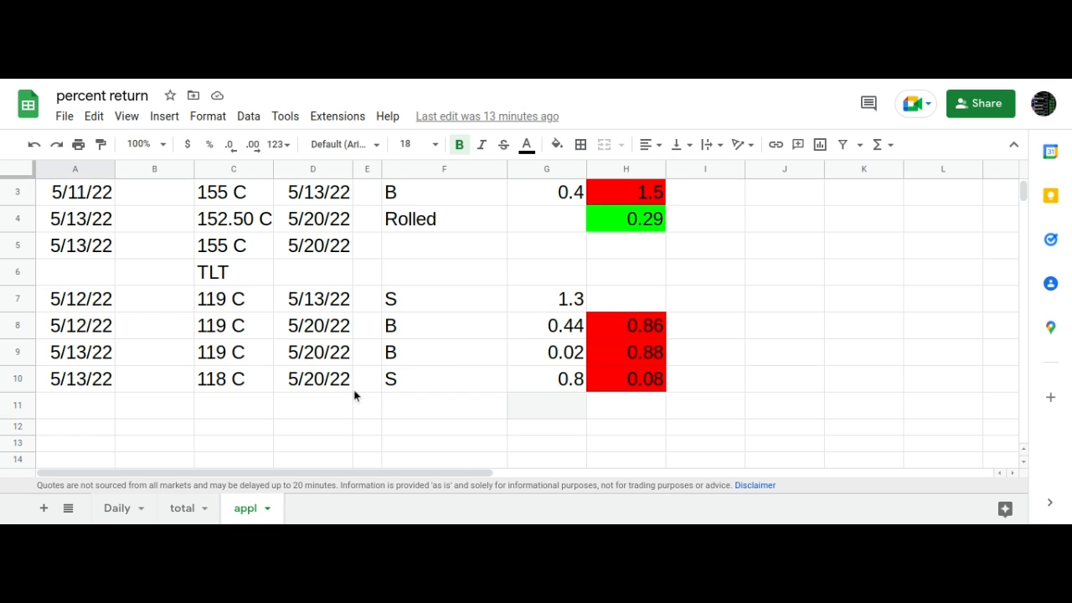
mouse_move(255, 387)
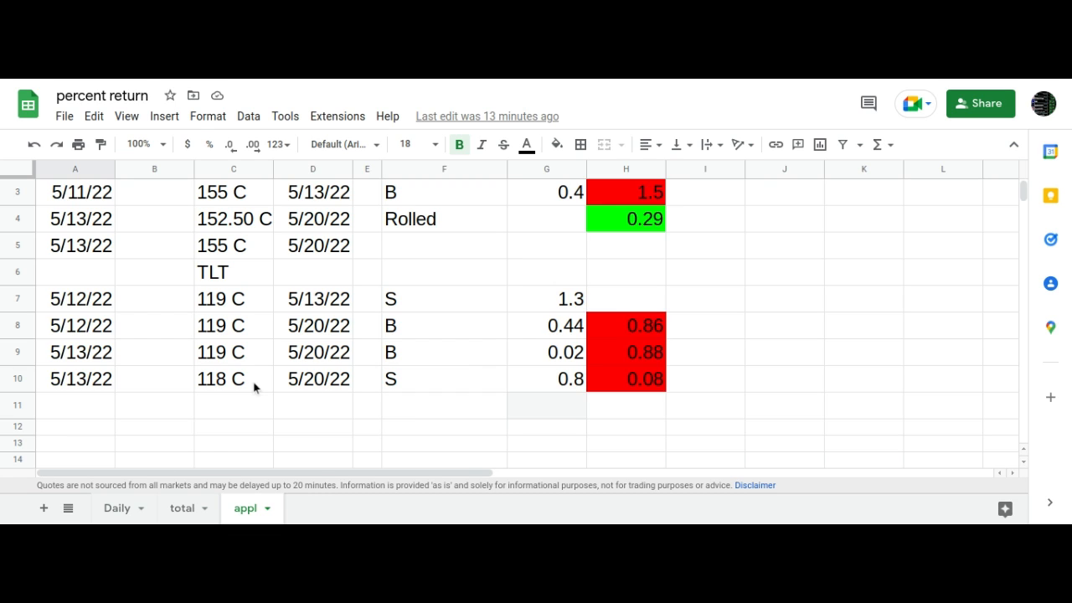
mouse_move(311, 354)
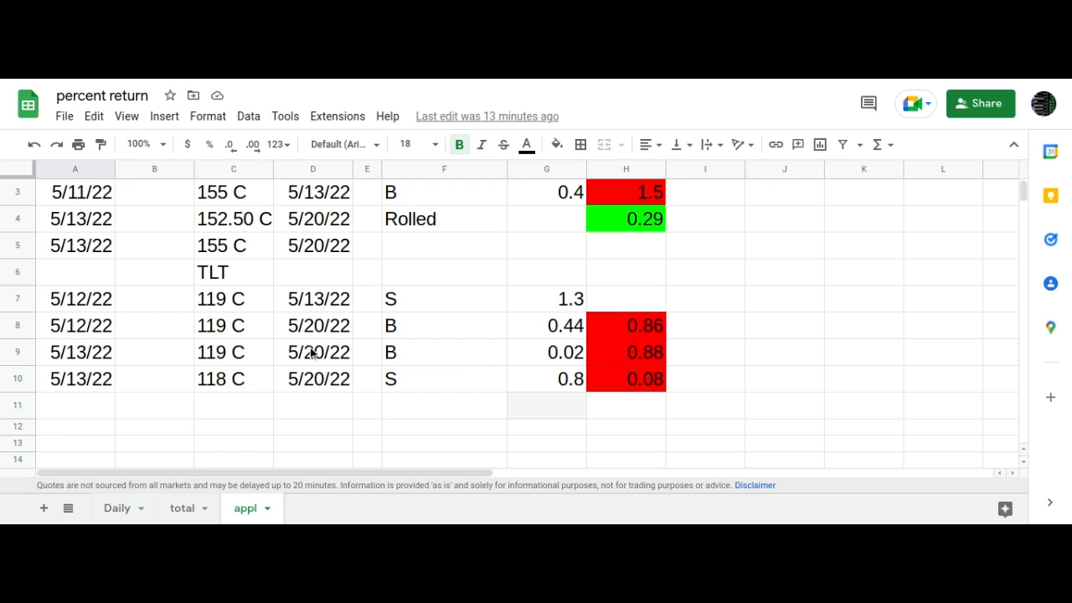
mouse_move(593, 362)
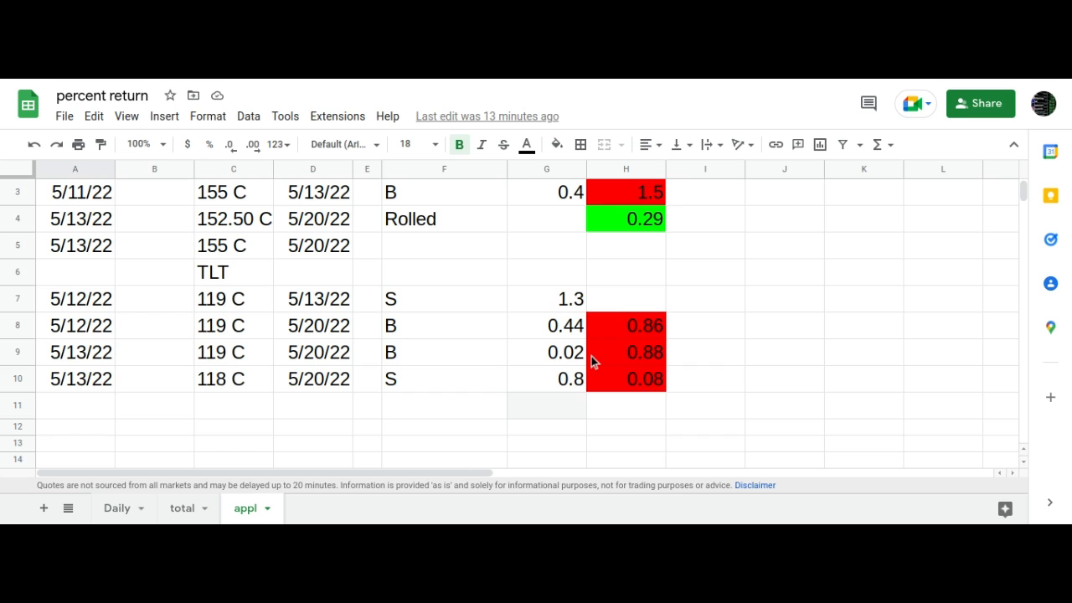
mouse_move(575, 363)
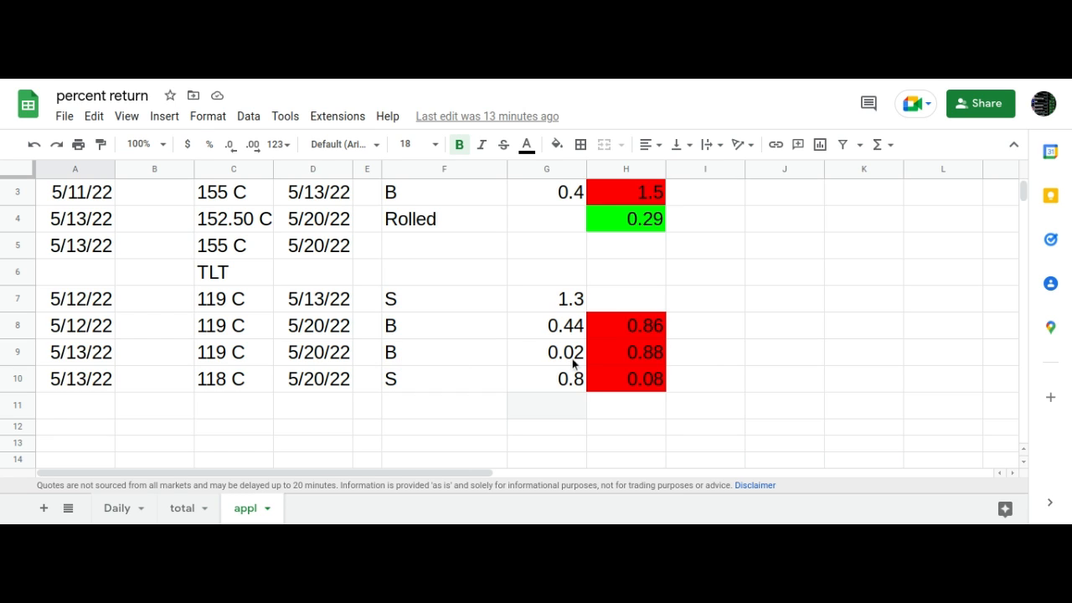
mouse_move(566, 335)
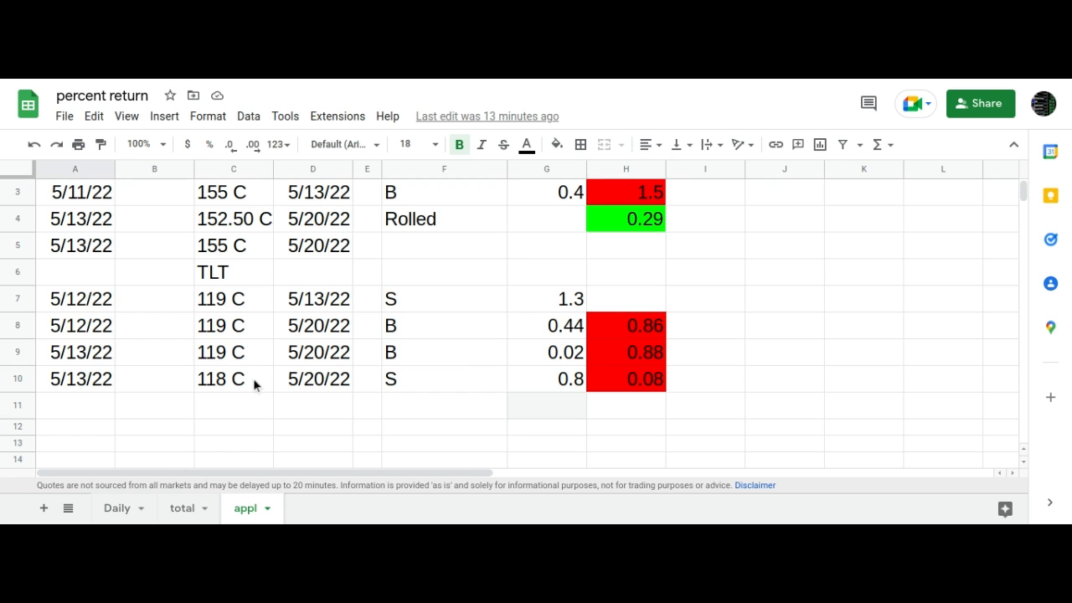
mouse_move(550, 383)
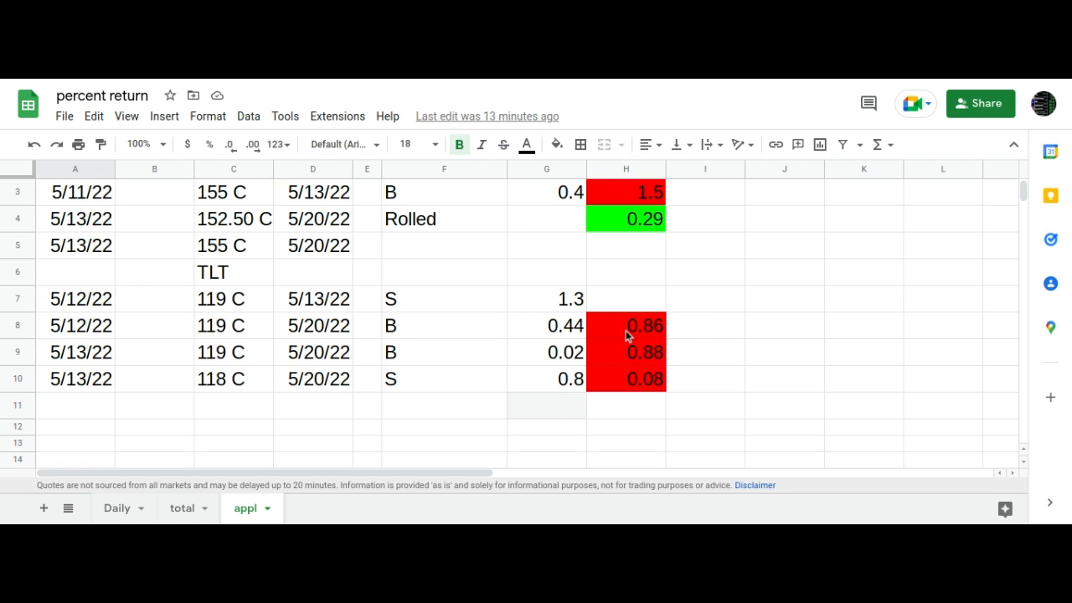
mouse_move(695, 342)
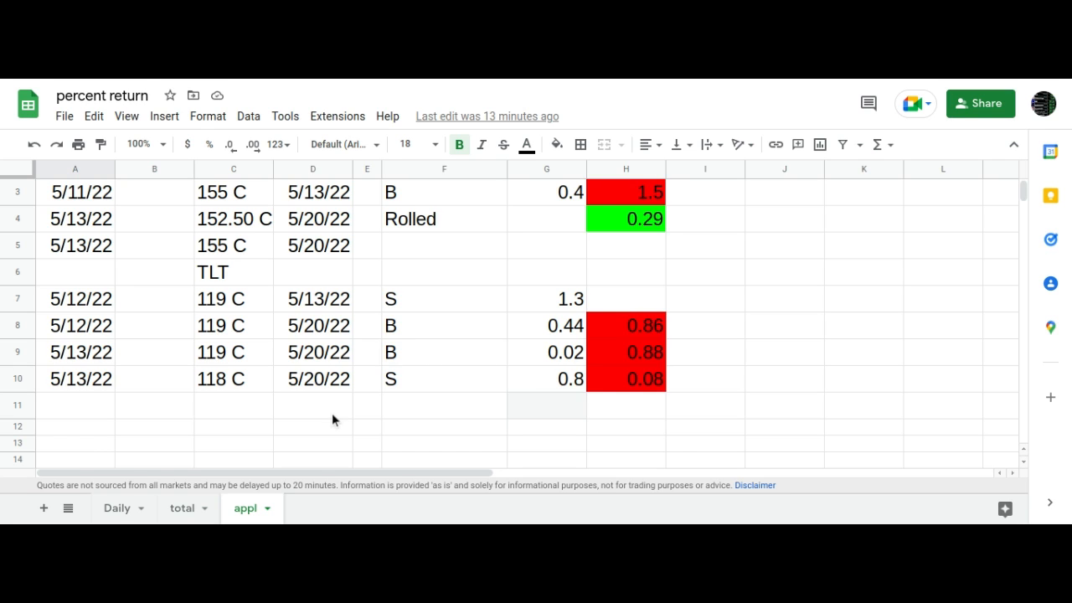
mouse_move(358, 390)
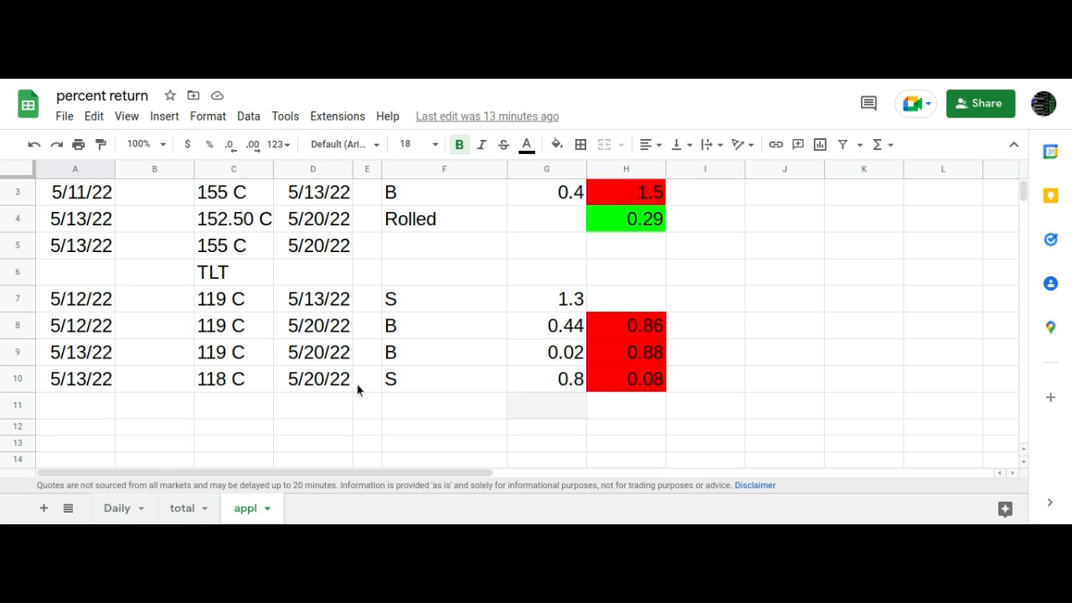
mouse_move(234, 365)
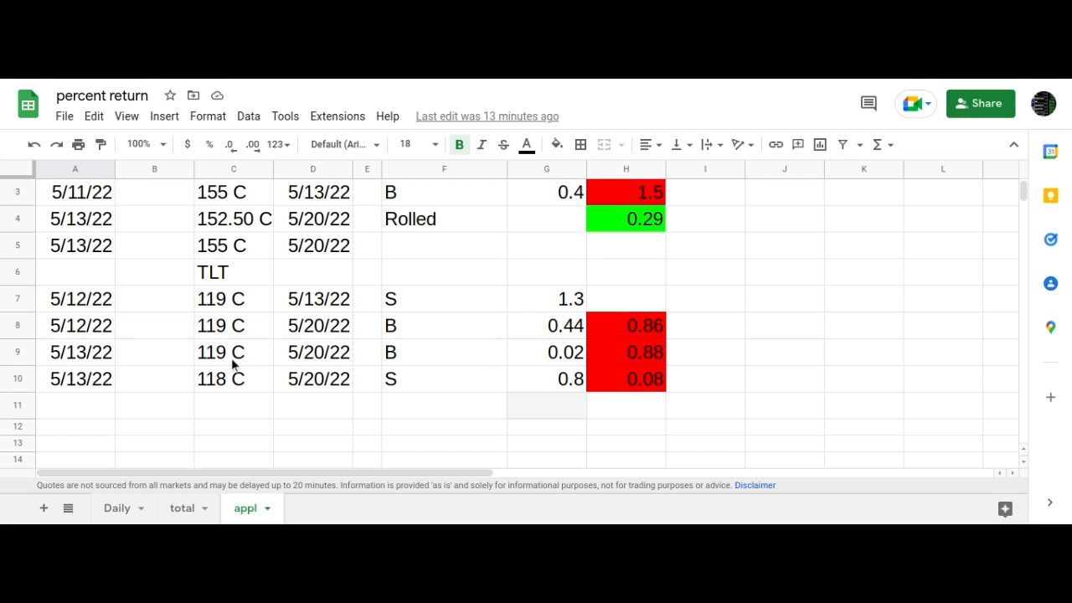
mouse_move(660, 395)
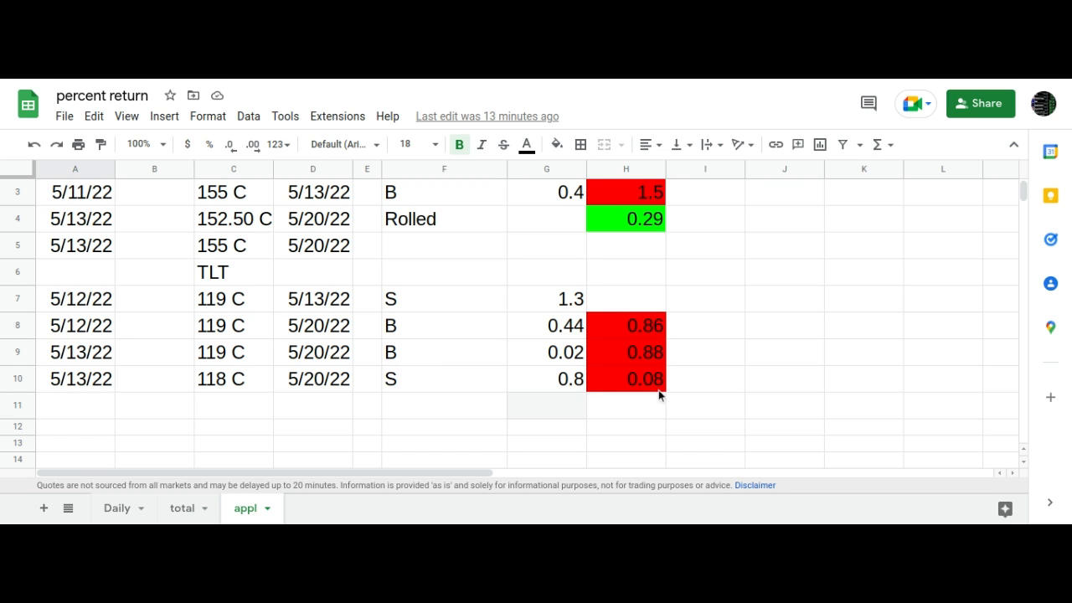